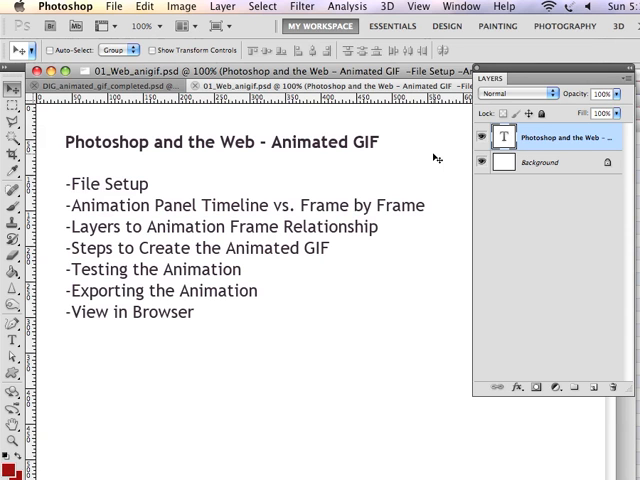
{"action": "mouse_move", "coordinate": [148, 187]}
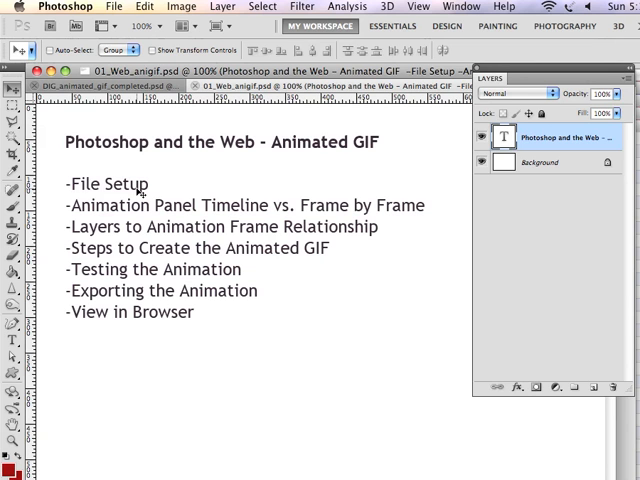
{"action": "mouse_move", "coordinate": [52, 184]}
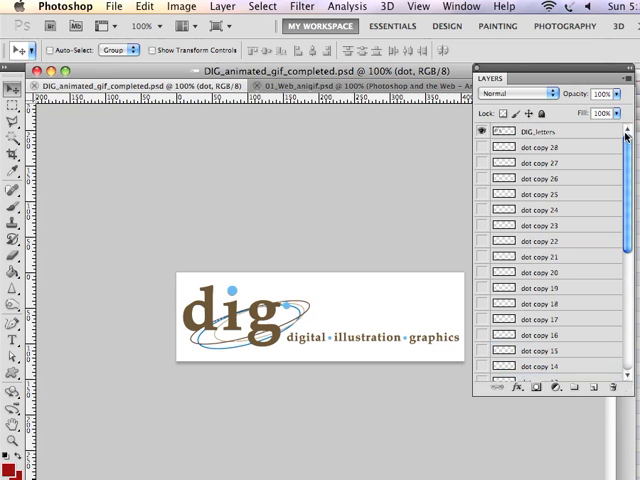
Hide the dot copy layers in the Layers panel, leaving only the original 'dot' visible.
{"action": "scroll", "scroll_direction": "down", "scroll_amount": 3}
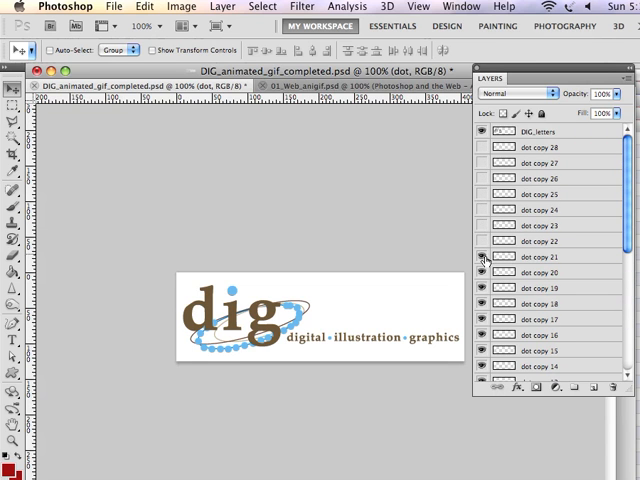
{"action": "left_click", "coordinate": [485, 257]}
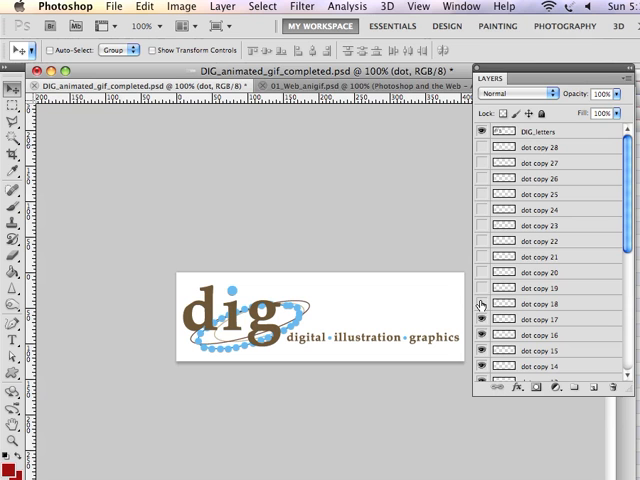
{"action": "scroll", "scroll_direction": "down", "scroll_amount": 3}
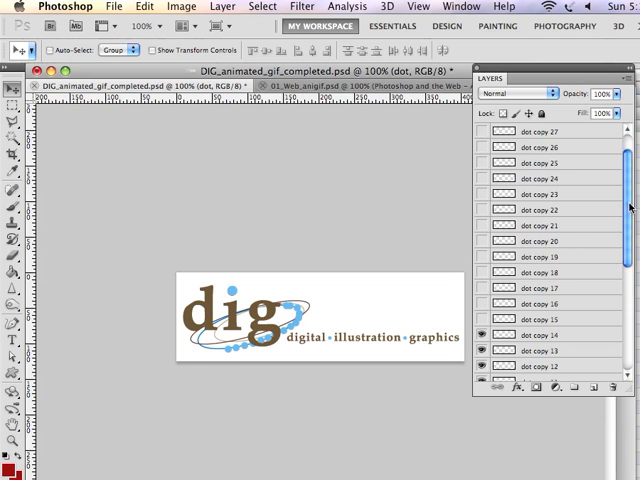
{"action": "scroll", "scroll_direction": "down", "scroll_amount": 3}
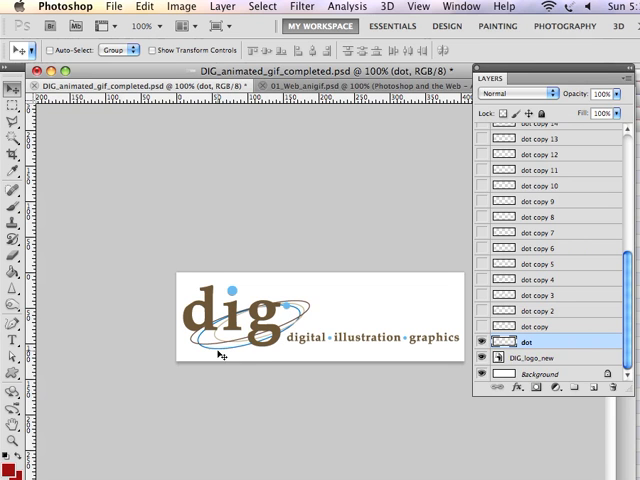
{"action": "mouse_move", "coordinate": [258, 316]}
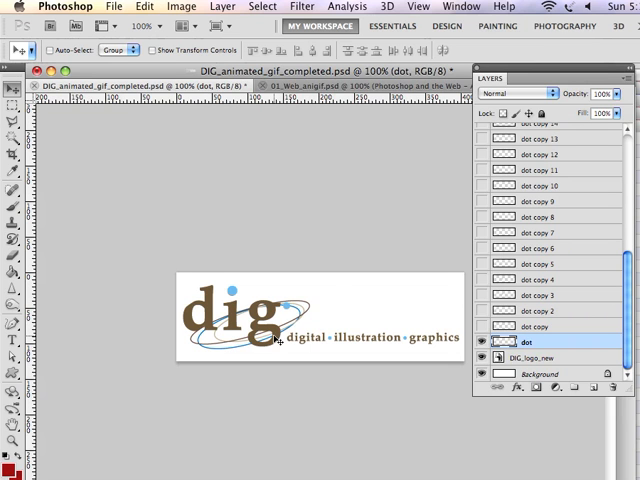
{"action": "mouse_move", "coordinate": [281, 311]}
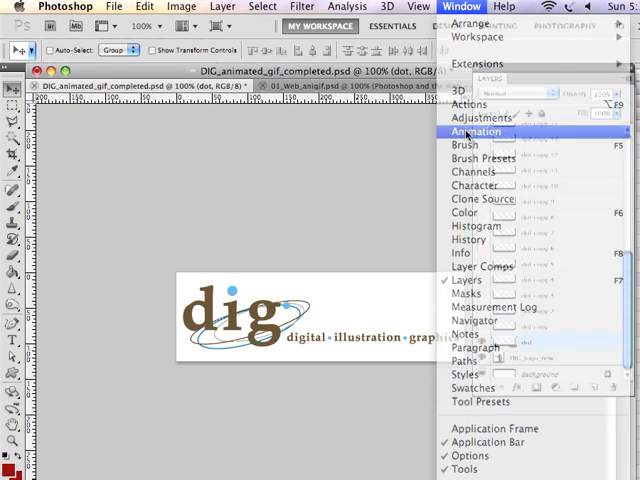
Show the Animation panel and step through frames 1–6 to watch the dot move.
{"action": "left_click", "coordinate": [475, 129]}
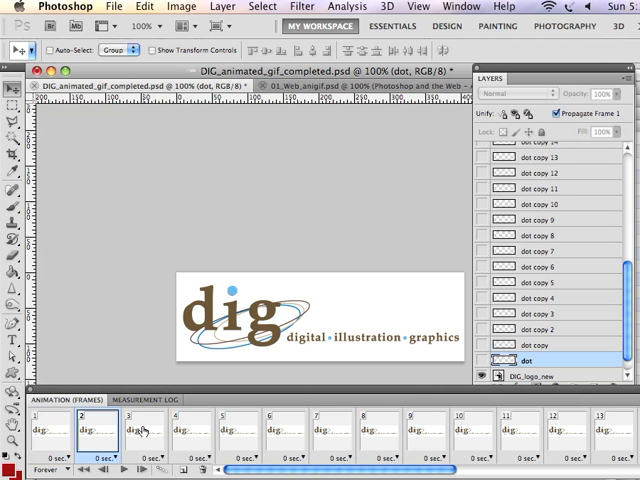
{"action": "left_click", "coordinate": [188, 430]}
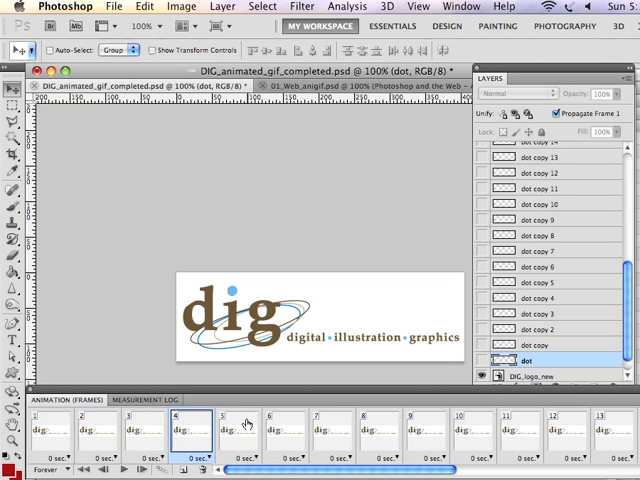
{"action": "left_click", "coordinate": [289, 430]}
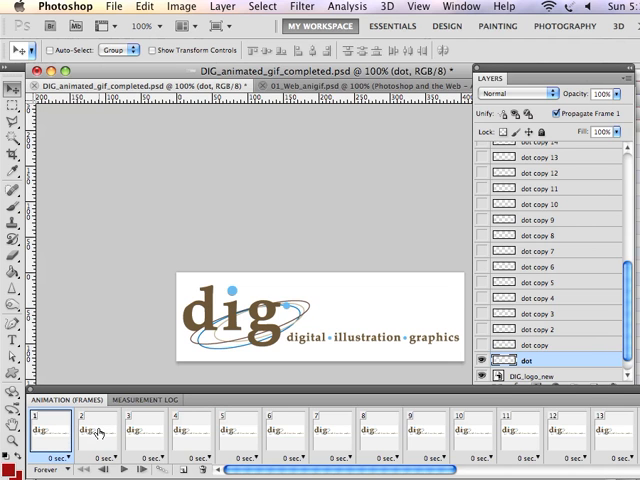
{"action": "left_click", "coordinate": [99, 437]}
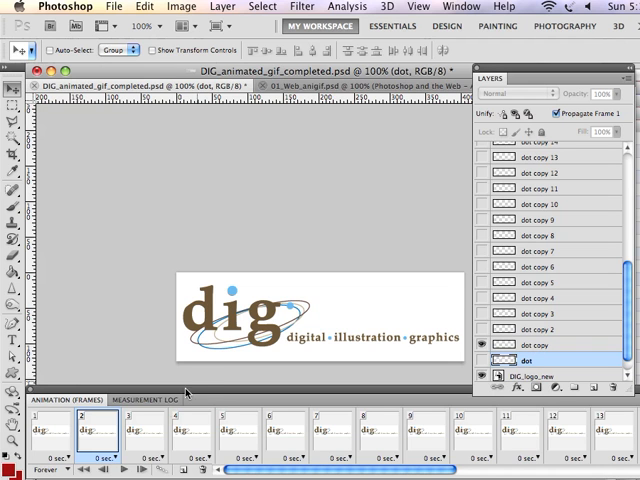
{"action": "left_click", "coordinate": [148, 425]}
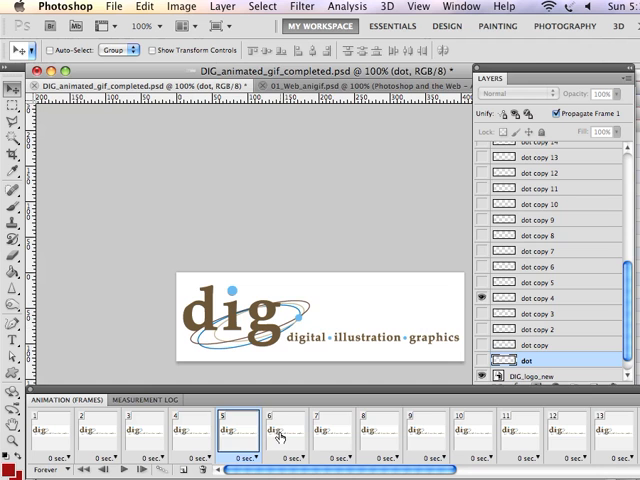
{"action": "left_click", "coordinate": [280, 432]}
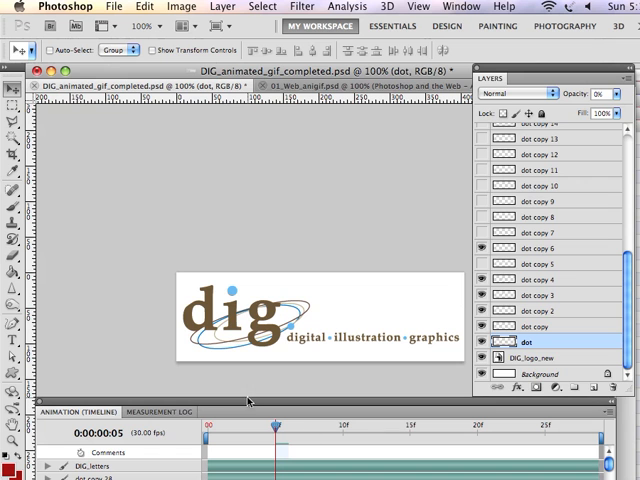
{"action": "mouse_move", "coordinate": [250, 402]}
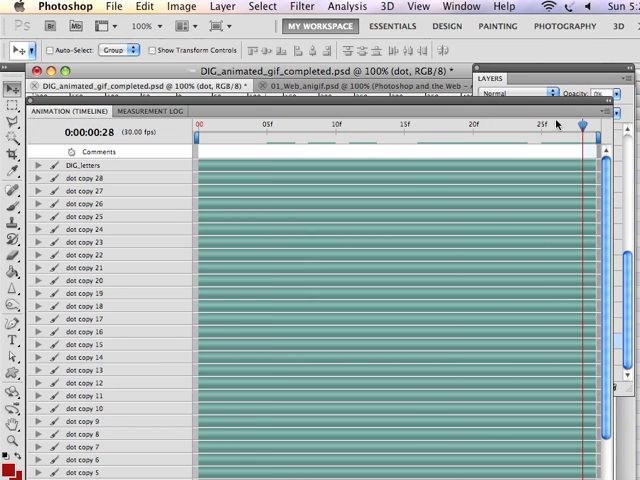
Drag the timeline playhead back to frame 15.
{"action": "left_click_drag", "start_coordinate": [580, 125], "coordinate": [413, 125]}
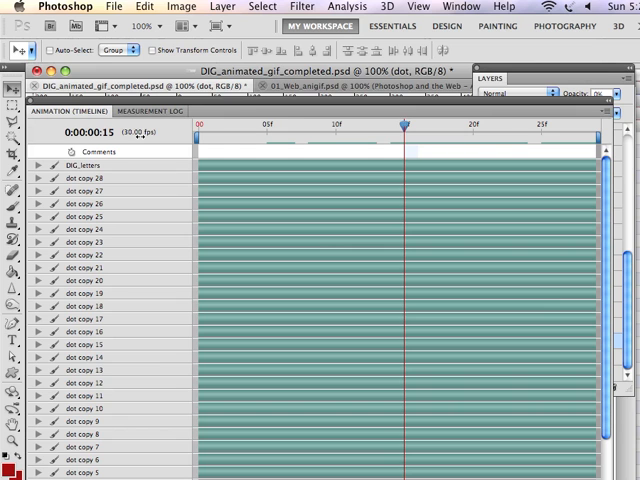
{"action": "mouse_move", "coordinate": [406, 123]}
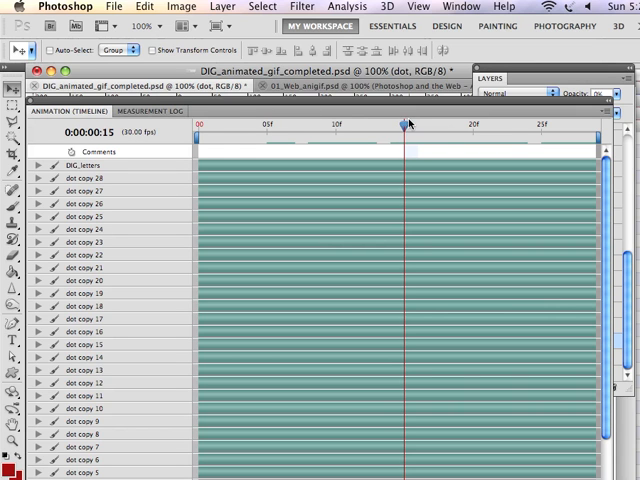
{"action": "mouse_move", "coordinate": [404, 126]}
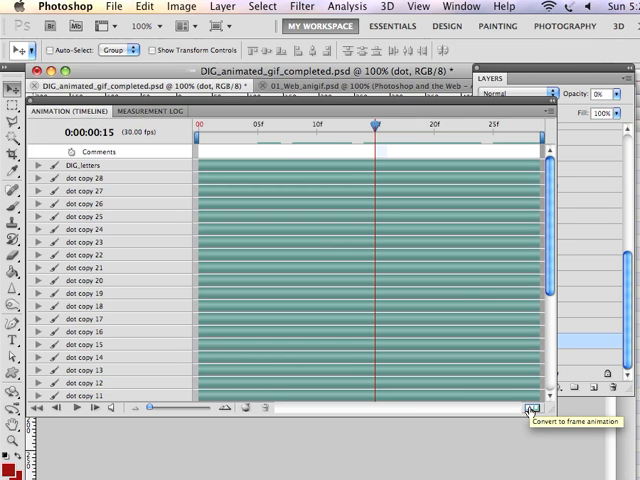
Convert the timeline to a frame animation and confirm the warning with Continue.
{"action": "left_click", "coordinate": [530, 410]}
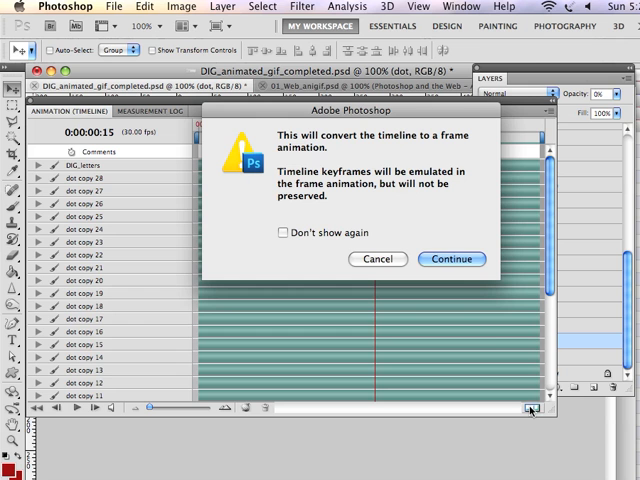
{"action": "left_click", "coordinate": [451, 259]}
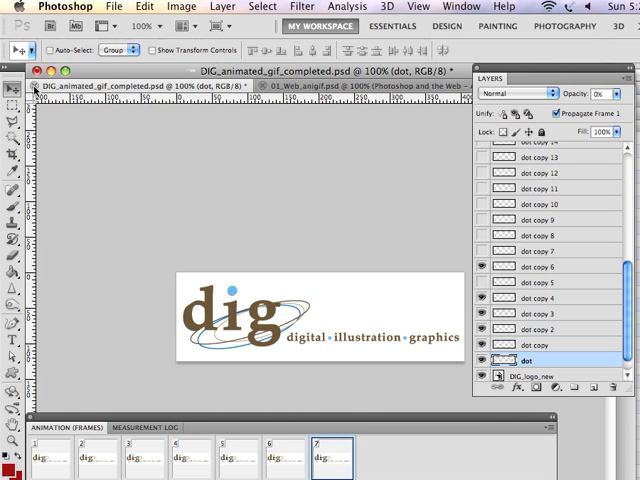
{"action": "mouse_move", "coordinate": [303, 147]}
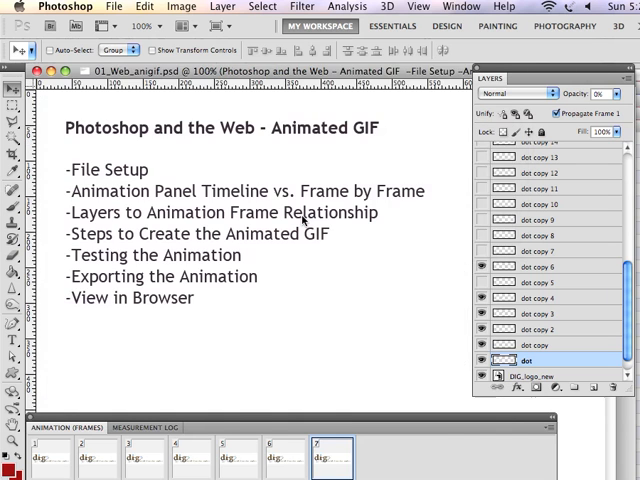
Open DIG_animated_gif_practice.psd from the module07 folder.
{"action": "left_click", "coordinate": [140, 9]}
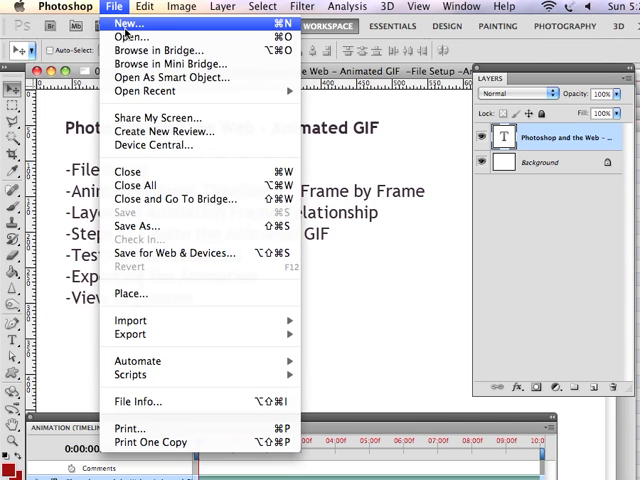
{"action": "left_click", "coordinate": [150, 47]}
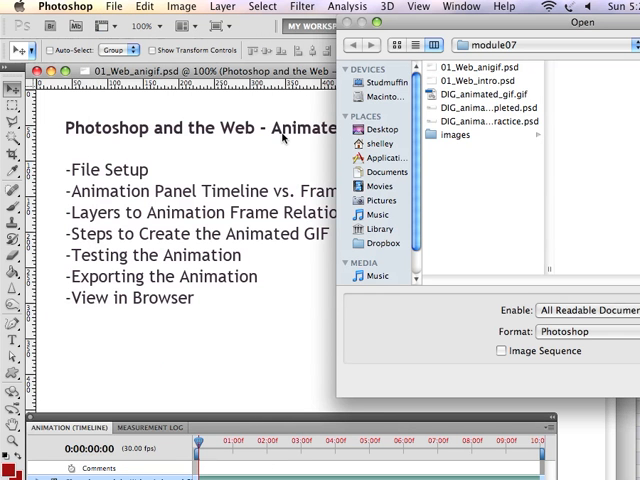
{"action": "left_click", "coordinate": [470, 120]}
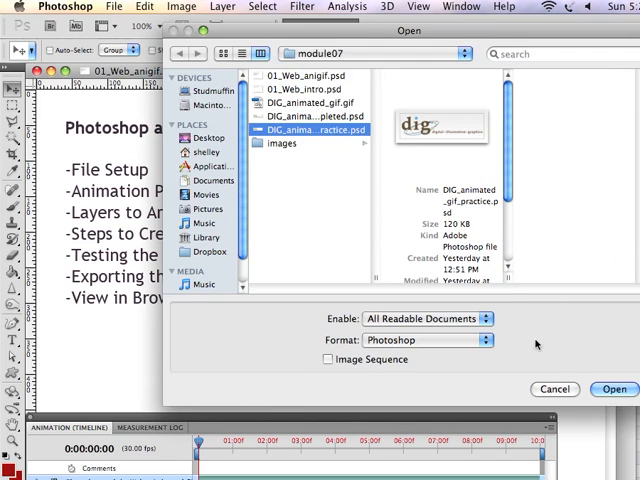
{"action": "left_click", "coordinate": [614, 389]}
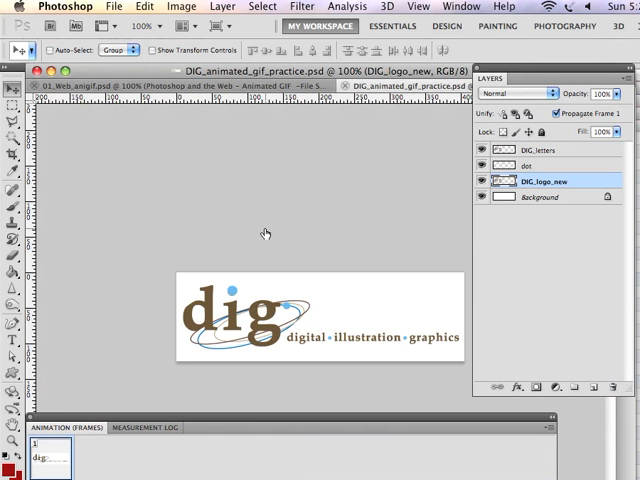
{"action": "mouse_move", "coordinate": [332, 189]}
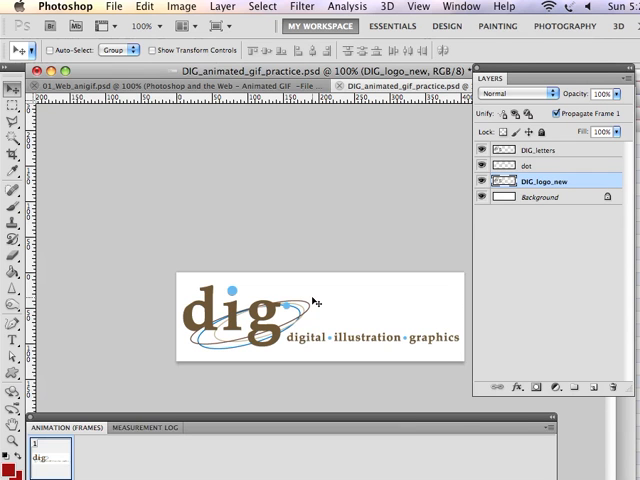
{"action": "mouse_move", "coordinate": [332, 298]}
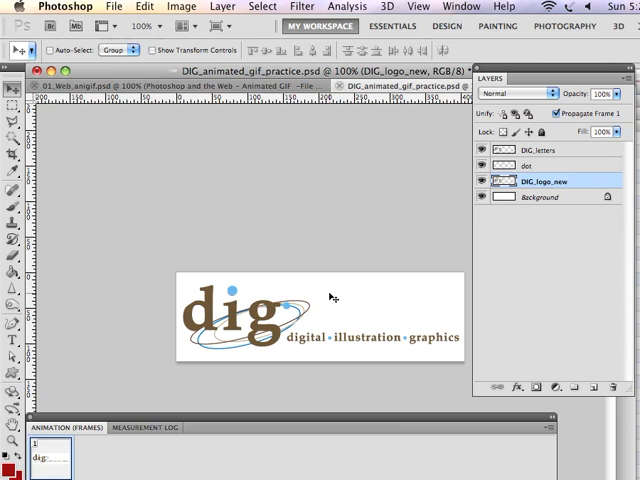
{"action": "mouse_move", "coordinate": [500, 205]}
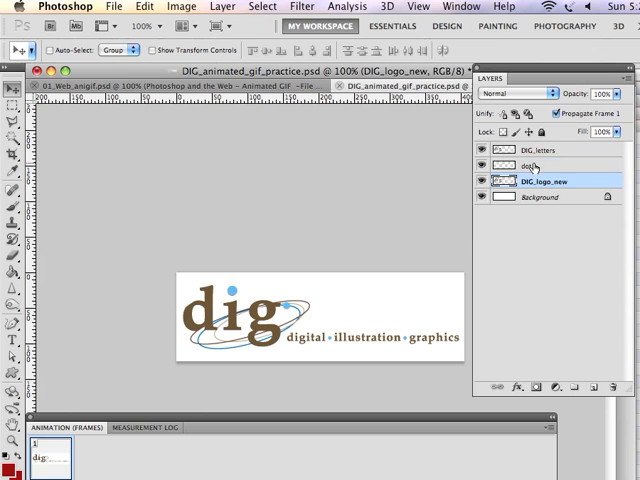
Select the dot layer in the Layers panel.
{"action": "left_click", "coordinate": [530, 166]}
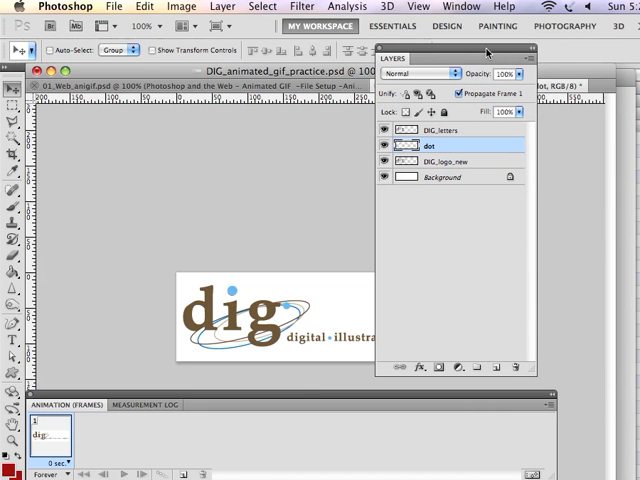
Duplicate the dot layer into 'dot copy' and hide the original dot.
{"action": "left_click", "coordinate": [525, 47]}
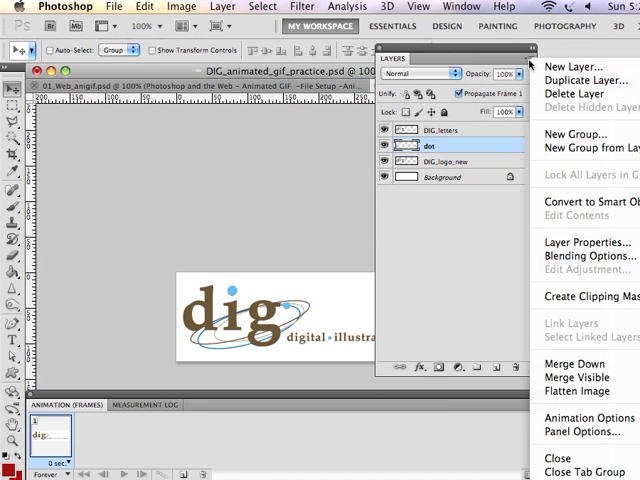
{"action": "mouse_move", "coordinate": [600, 87]}
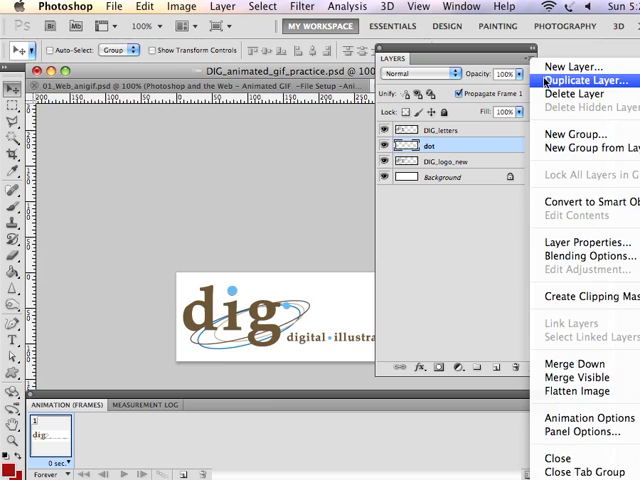
{"action": "left_click", "coordinate": [593, 78]}
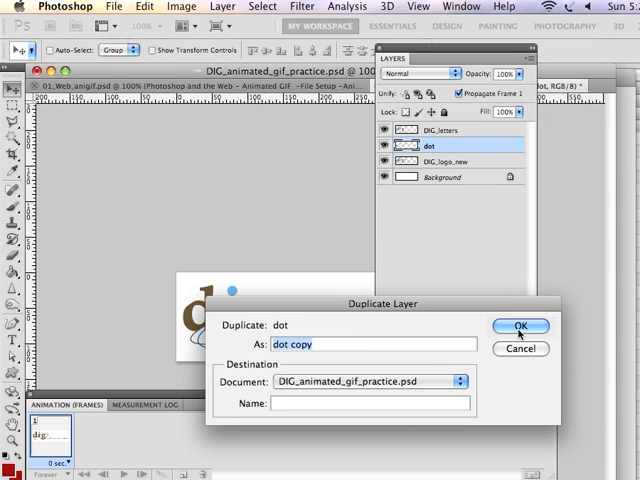
{"action": "left_click", "coordinate": [510, 325]}
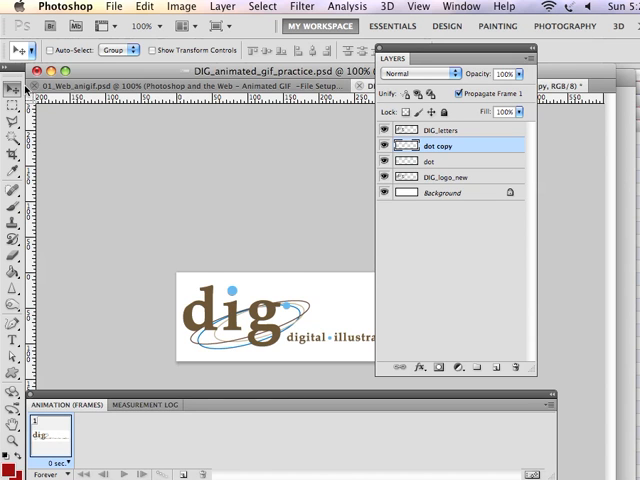
{"action": "mouse_move", "coordinate": [290, 308]}
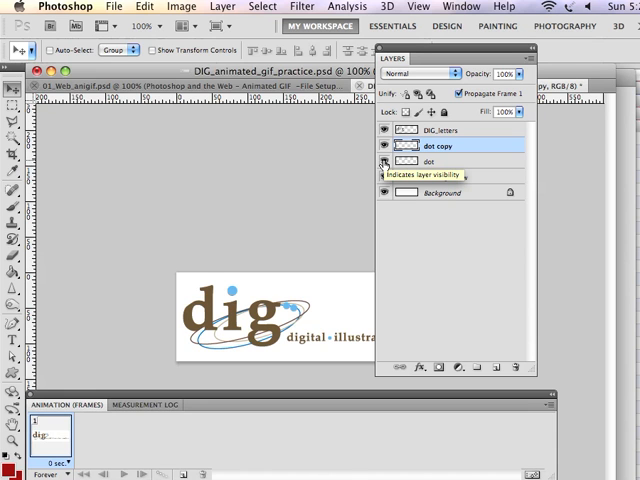
{"action": "left_click", "coordinate": [383, 161]}
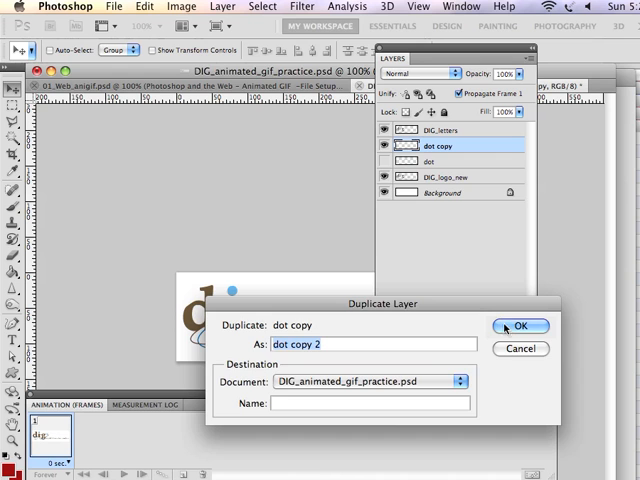
Create dot copy 2, then duplicate the current copy again.
{"action": "left_click", "coordinate": [522, 326]}
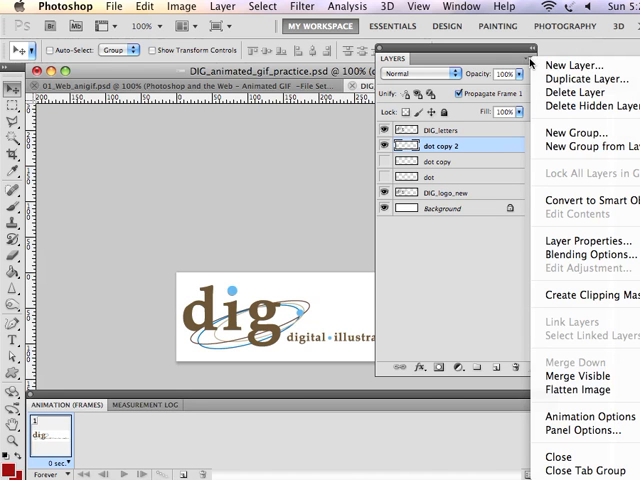
{"action": "mouse_move", "coordinate": [595, 71]}
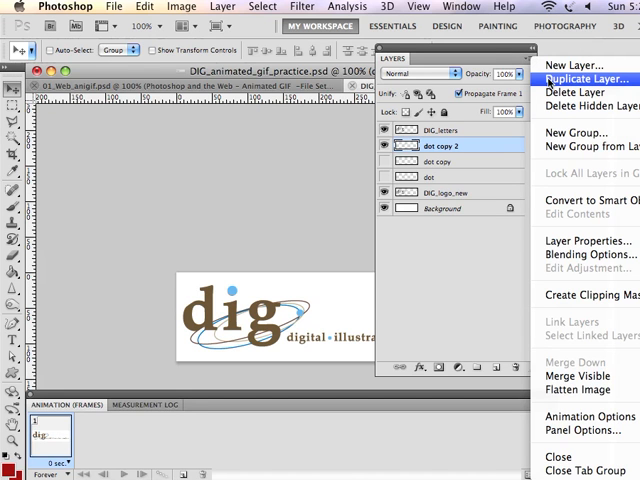
{"action": "left_click", "coordinate": [585, 77]}
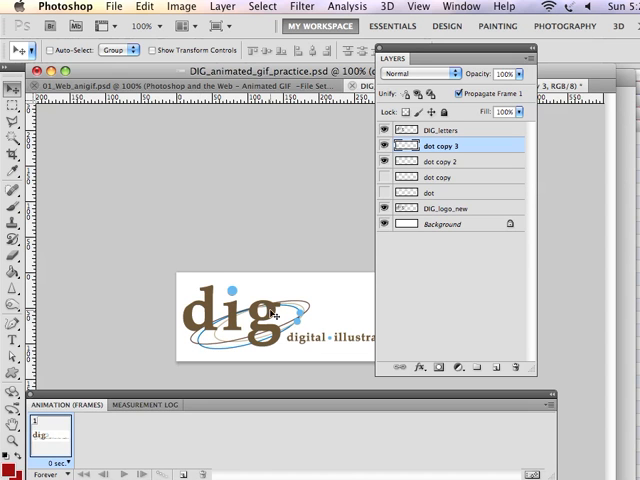
{"action": "mouse_move", "coordinate": [290, 310]}
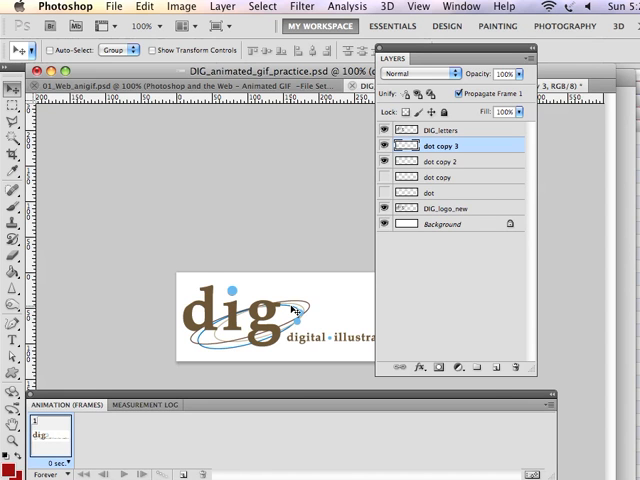
{"action": "mouse_move", "coordinate": [291, 174]}
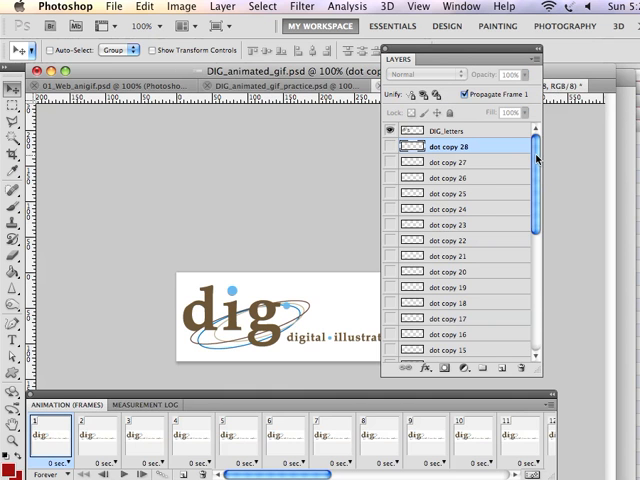
Scroll the completed DIG_animated_gif file's Layers panel through its dot copy layers.
{"action": "scroll", "scroll_direction": "down", "scroll_amount": 3}
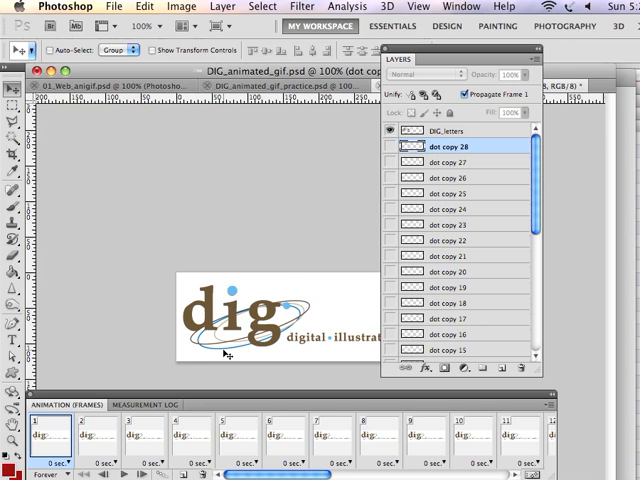
{"action": "mouse_move", "coordinate": [282, 287]}
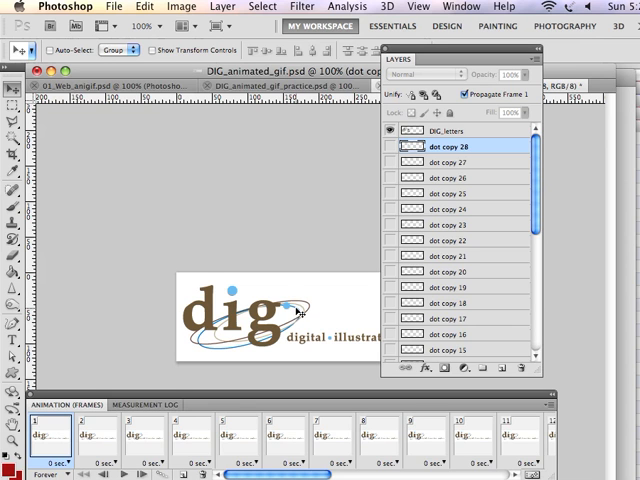
{"action": "mouse_move", "coordinate": [296, 302]}
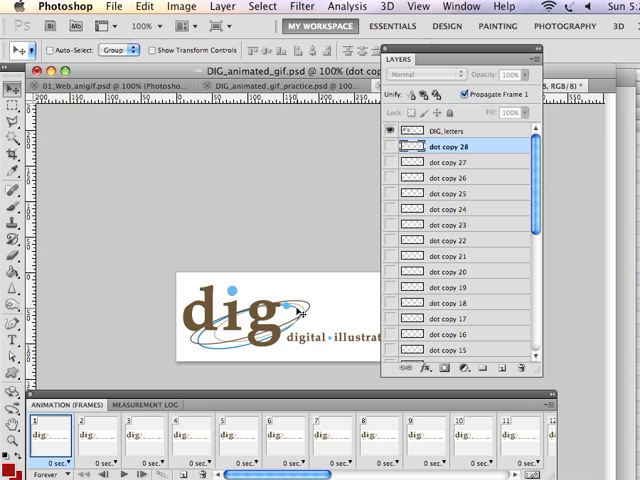
{"action": "mouse_move", "coordinate": [295, 318]}
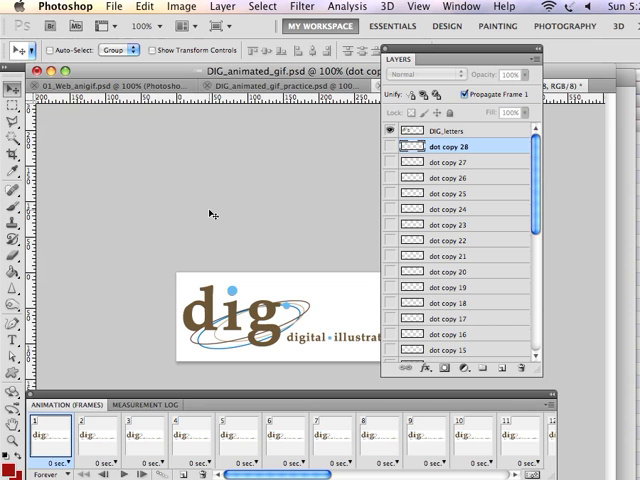
{"action": "mouse_move", "coordinate": [270, 160]}
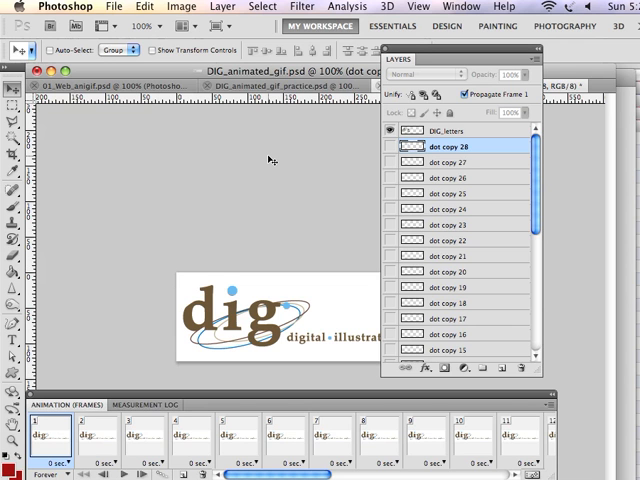
{"action": "mouse_move", "coordinate": [290, 90]}
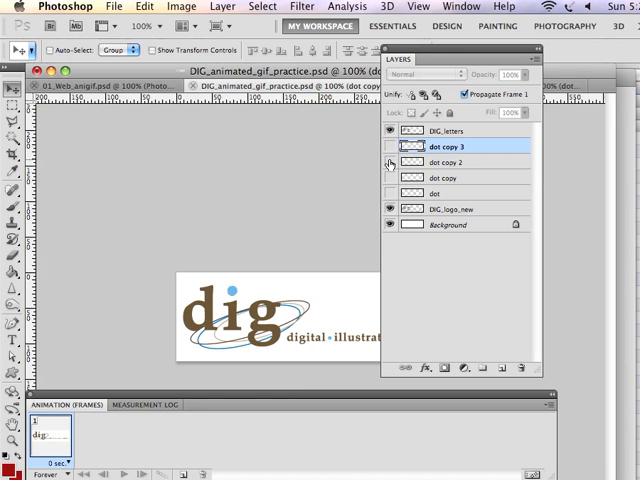
Hide dot copy 2 and set frame 1's delay to No delay.
{"action": "left_click", "coordinate": [443, 193]}
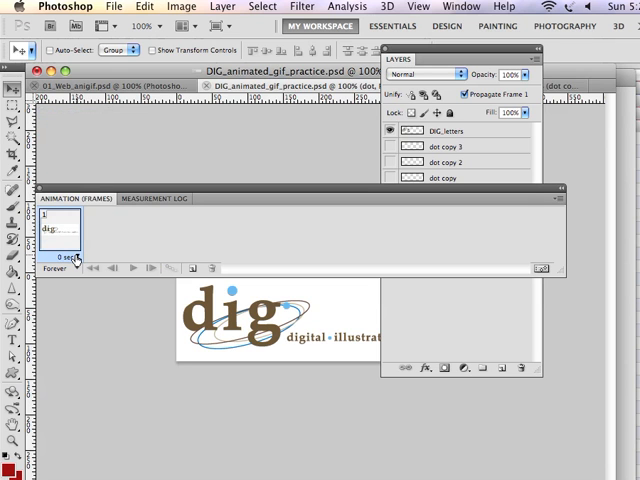
{"action": "left_click", "coordinate": [66, 256]}
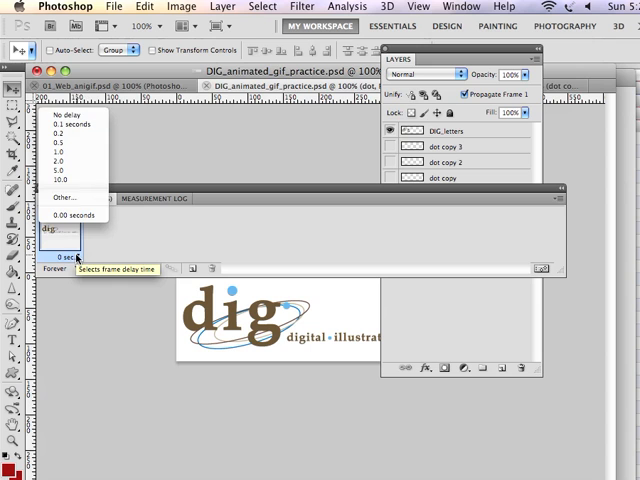
{"action": "mouse_move", "coordinate": [63, 124]}
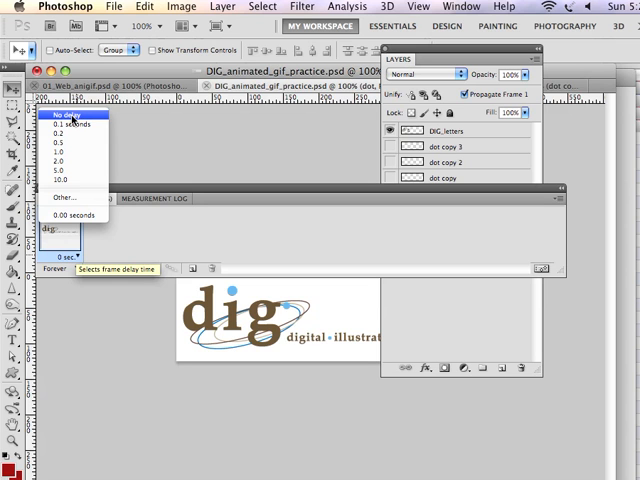
{"action": "left_click", "coordinate": [75, 121]}
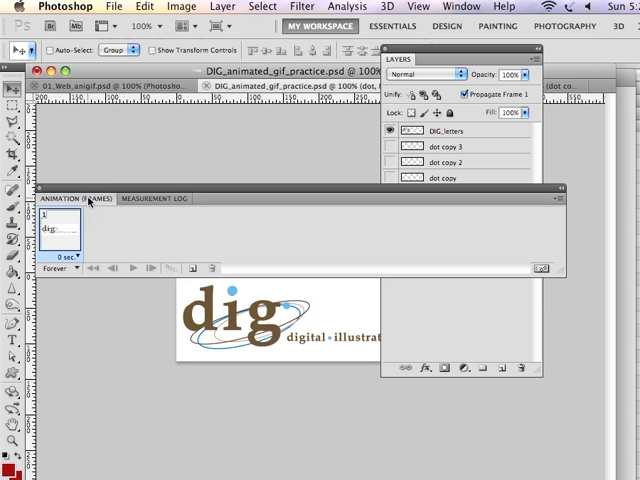
{"action": "mouse_move", "coordinate": [95, 198]}
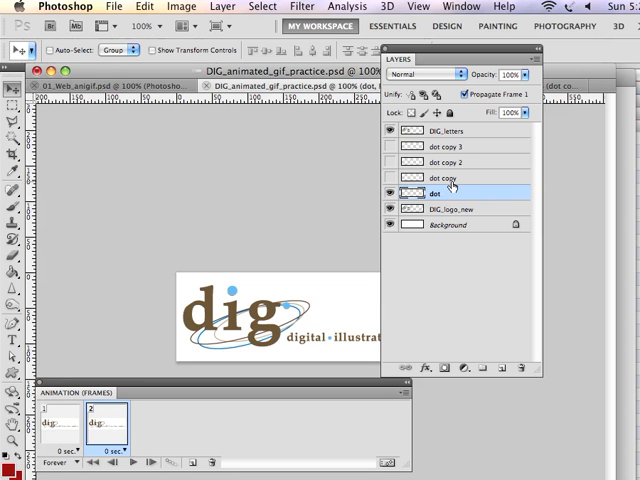
Show the dot copy layers in frames 2 and 3, placing the dot at new ellipse positions.
{"action": "left_click", "coordinate": [388, 193]}
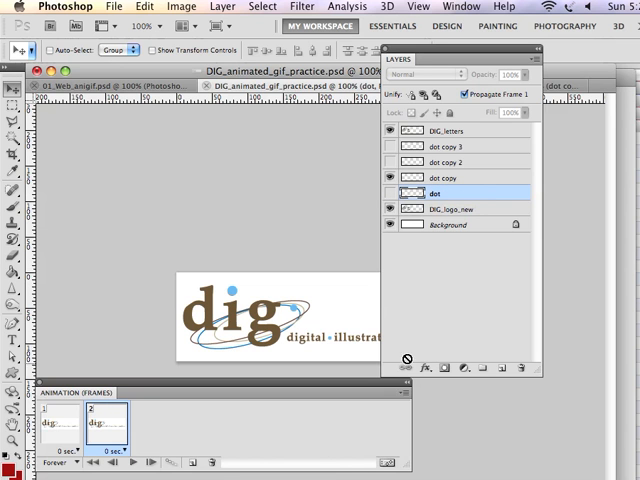
{"action": "left_click", "coordinate": [394, 392]}
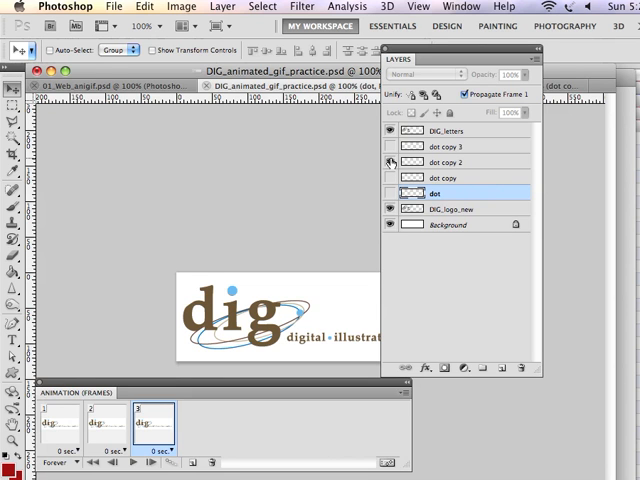
{"action": "mouse_move", "coordinate": [388, 162]}
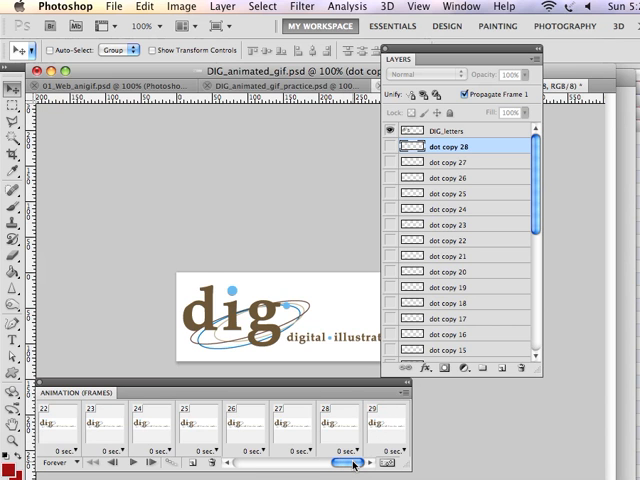
Play the 29-frame DIG_animated_gif animation, stop it, and select frame 4.
{"action": "left_click_drag", "start_coordinate": [350, 462], "coordinate": [250, 462]}
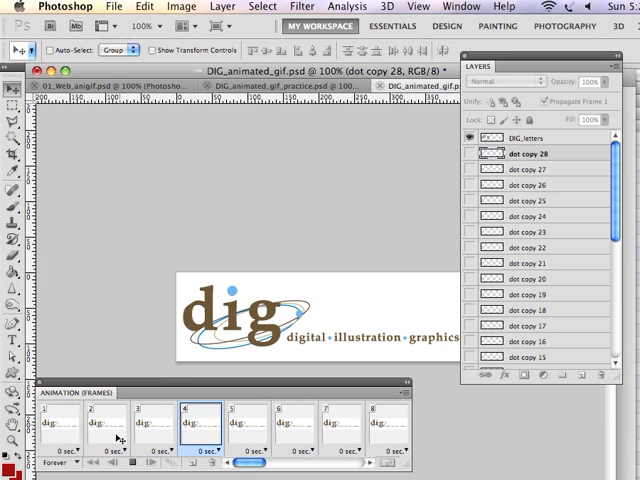
{"action": "scroll", "scroll_direction": "right", "scroll_amount": 3}
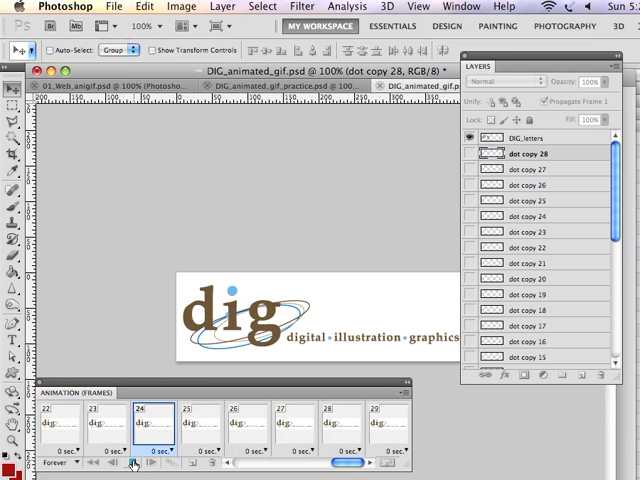
{"action": "left_click", "coordinate": [127, 464]}
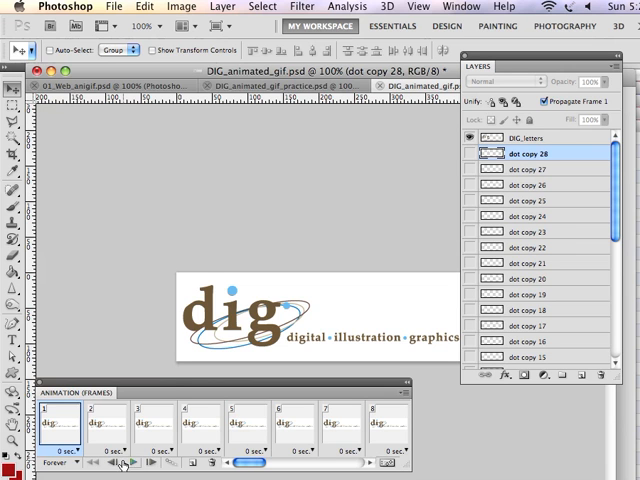
{"action": "mouse_move", "coordinate": [178, 327]}
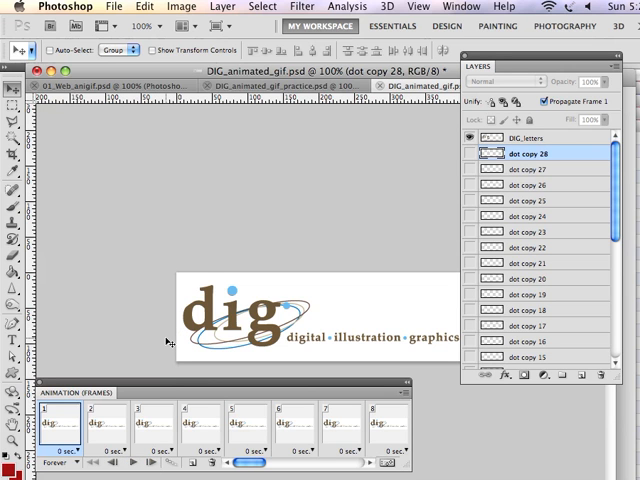
{"action": "mouse_move", "coordinate": [308, 385]}
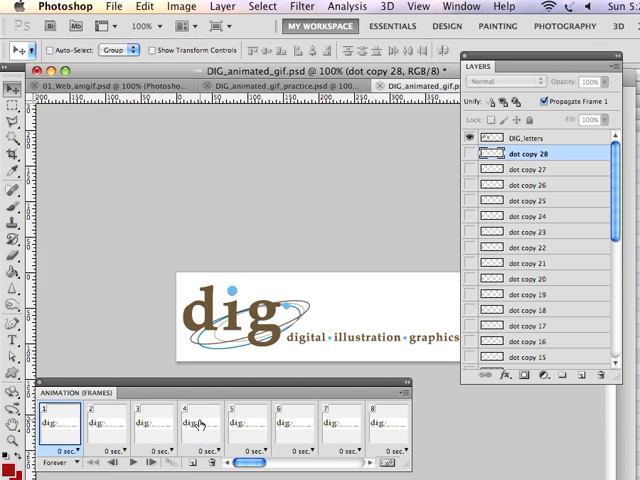
{"action": "left_click", "coordinate": [196, 422]}
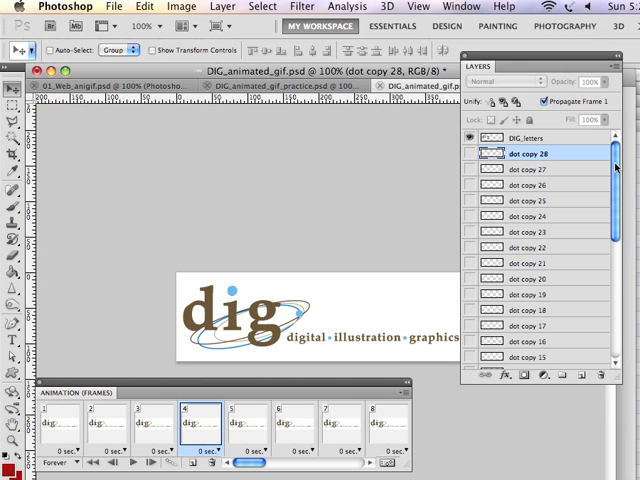
{"action": "scroll", "scroll_direction": "down", "scroll_amount": 3}
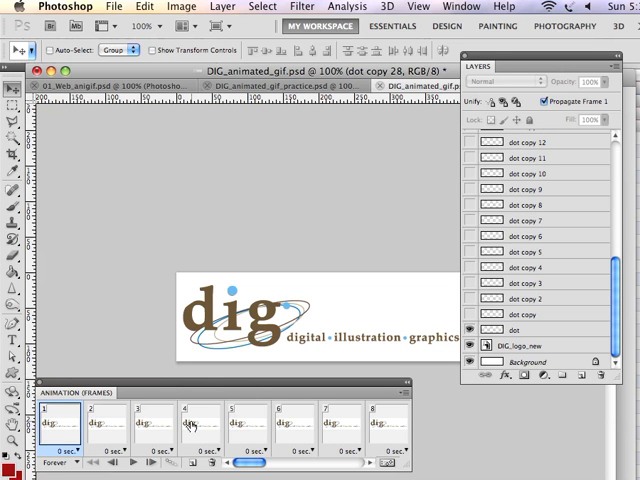
{"action": "left_click", "coordinate": [194, 432]}
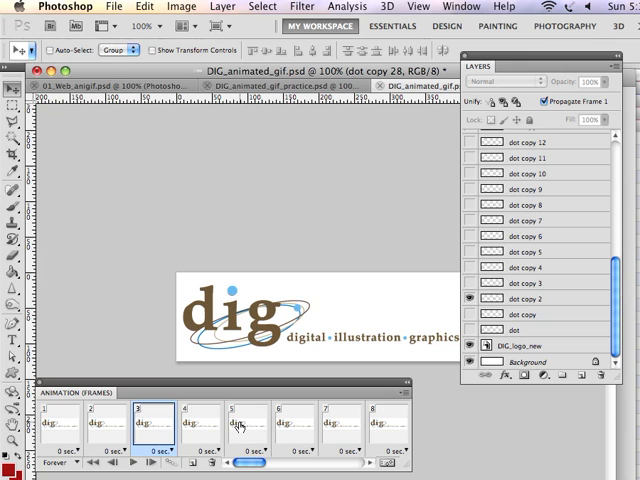
{"action": "left_click", "coordinate": [237, 420]}
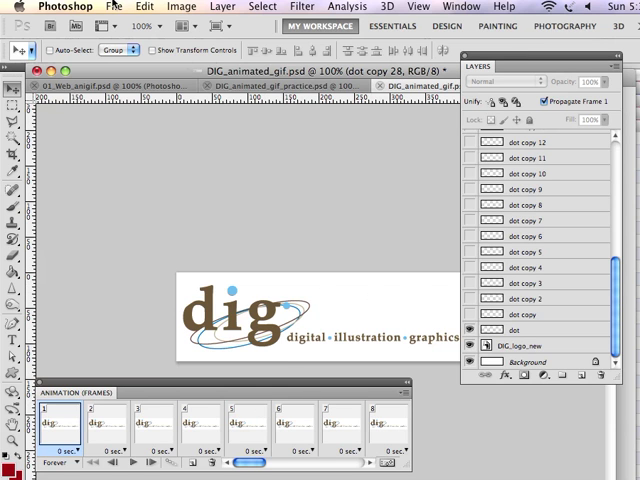
Export via Save for Web & Devices as GIF with Selective palette and No Dither.
{"action": "left_click", "coordinate": [122, 8]}
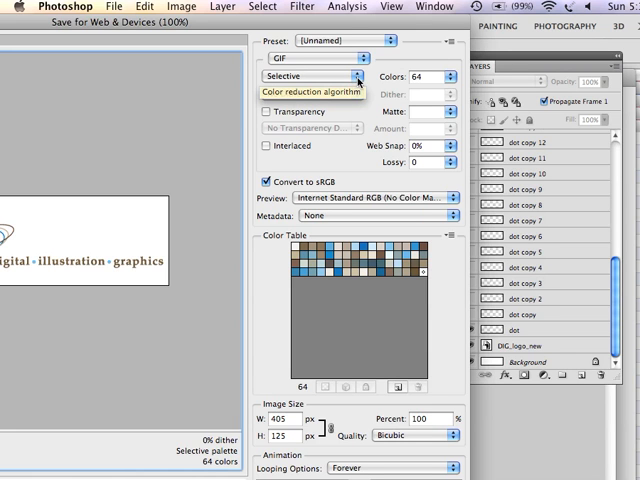
{"action": "left_click", "coordinate": [310, 93]}
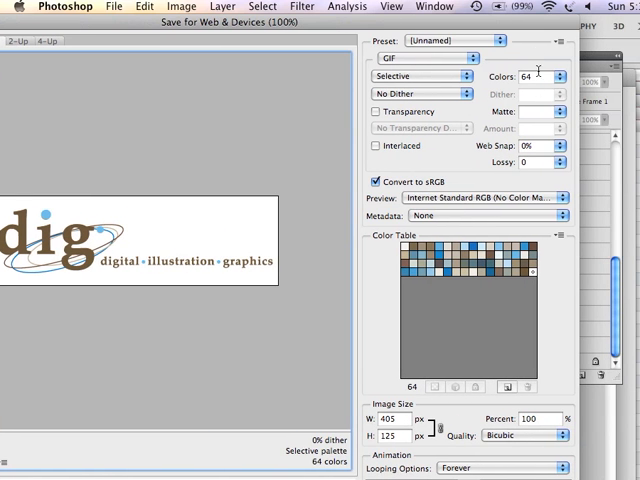
{"action": "left_click", "coordinate": [556, 78]}
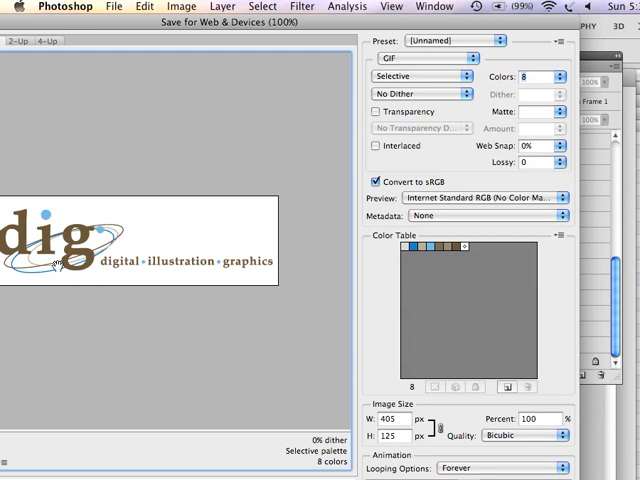
{"action": "mouse_move", "coordinate": [48, 233]}
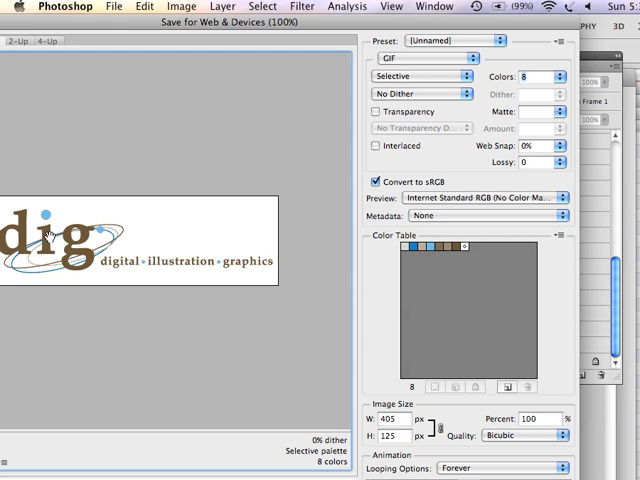
{"action": "mouse_move", "coordinate": [449, 91]}
{"action": "type", "text": "64"}
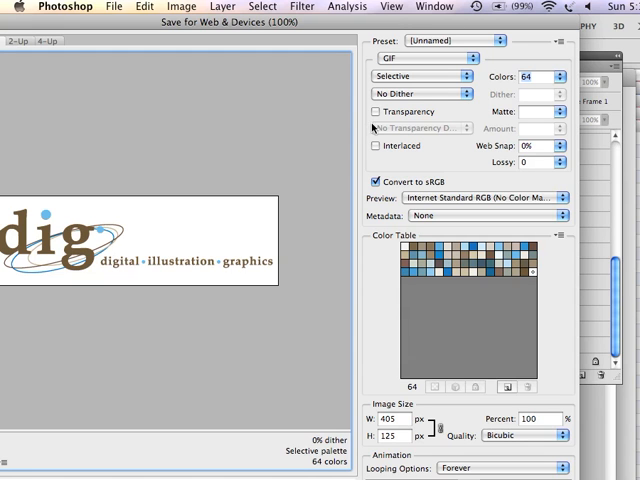
{"action": "mouse_move", "coordinate": [218, 238]}
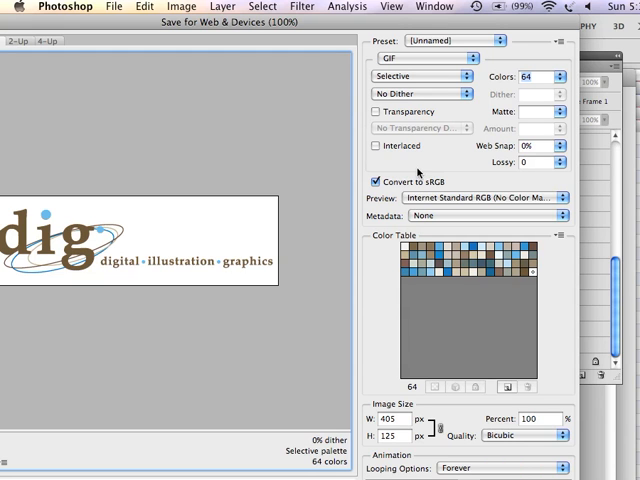
{"action": "mouse_move", "coordinate": [148, 237]}
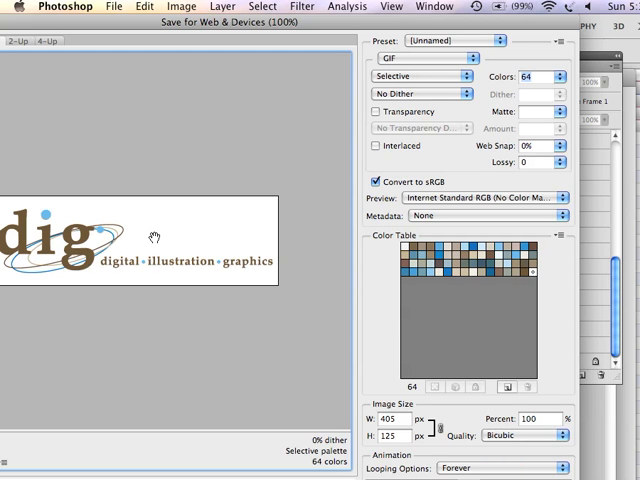
{"action": "mouse_move", "coordinate": [416, 180]}
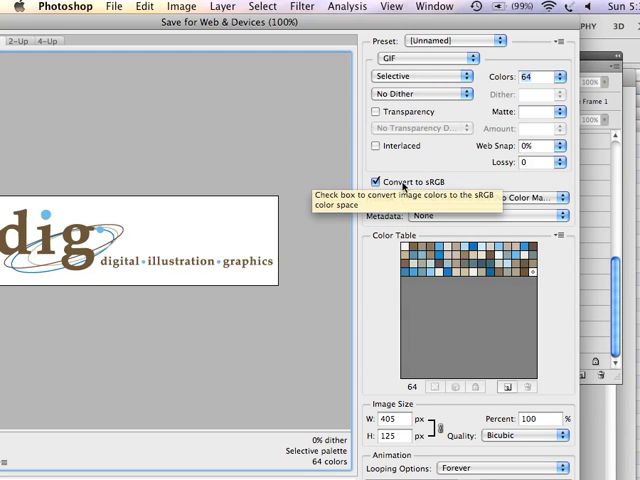
{"action": "mouse_move", "coordinate": [267, 160]}
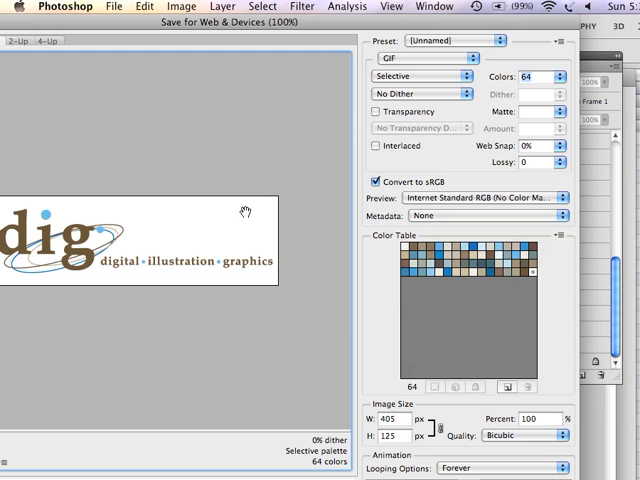
{"action": "mouse_move", "coordinate": [291, 174]}
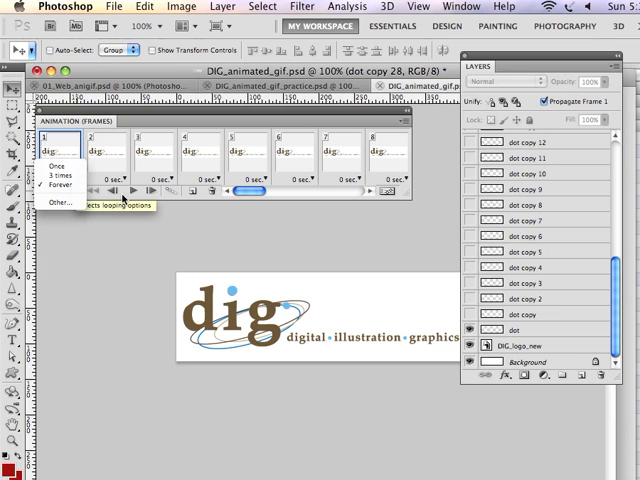
Set the animation looping option to Forever.
{"action": "left_click", "coordinate": [61, 185]}
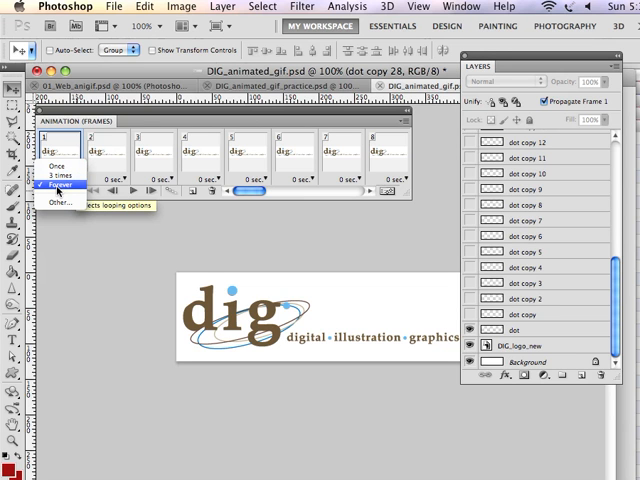
{"action": "left_click", "coordinate": [60, 184]}
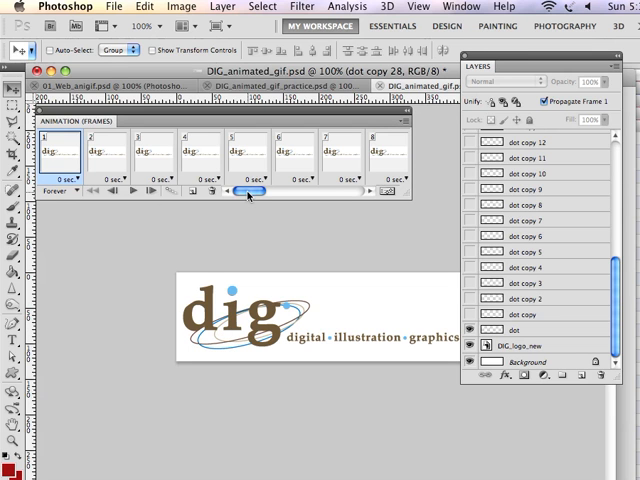
{"action": "left_click_drag", "start_coordinate": [250, 191], "coordinate": [345, 191]}
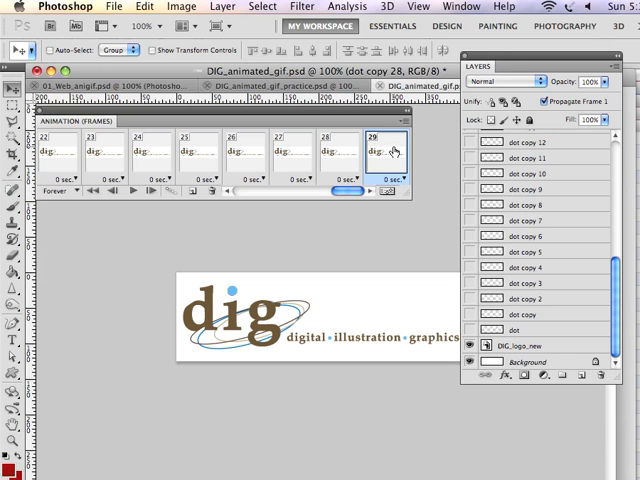
{"action": "mouse_move", "coordinate": [398, 138]}
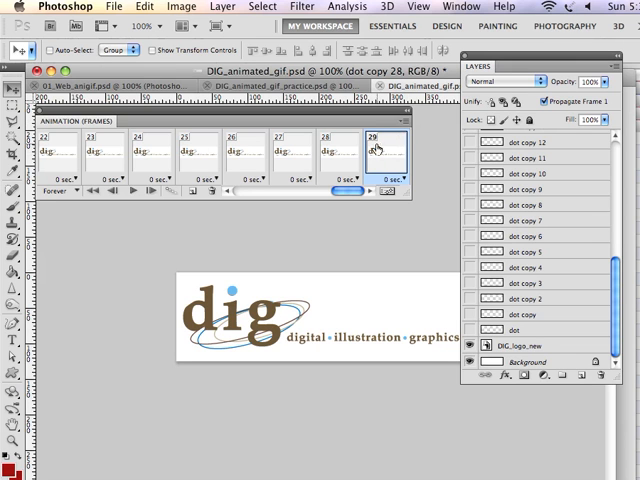
Jump to the first animation frame from the Animation panel menu.
{"action": "left_click", "coordinate": [404, 123]}
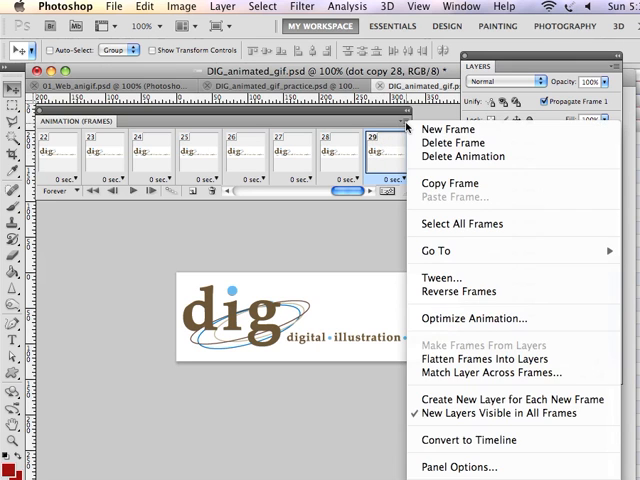
{"action": "mouse_move", "coordinate": [438, 250]}
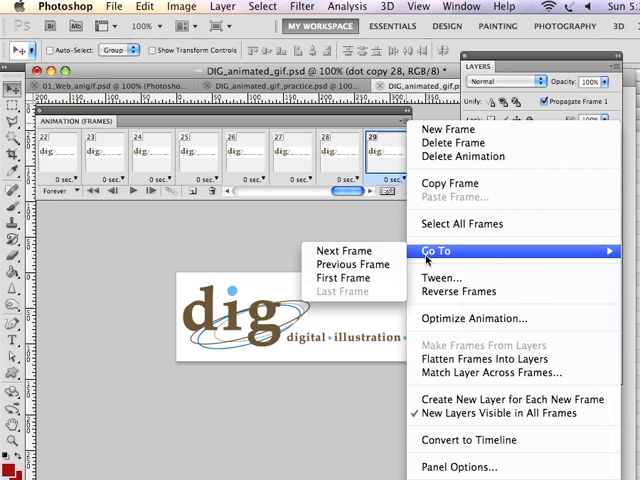
{"action": "mouse_move", "coordinate": [342, 277]}
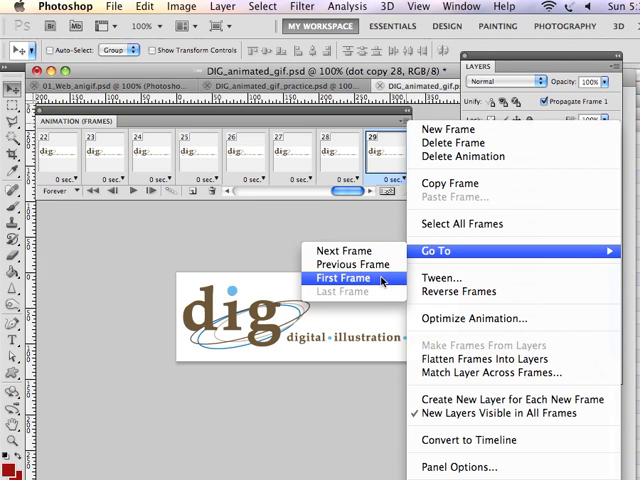
{"action": "left_click", "coordinate": [343, 277]}
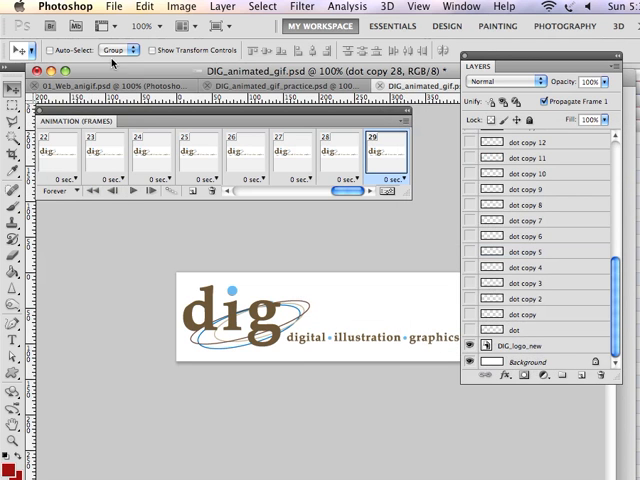
{"action": "left_click", "coordinate": [117, 9]}
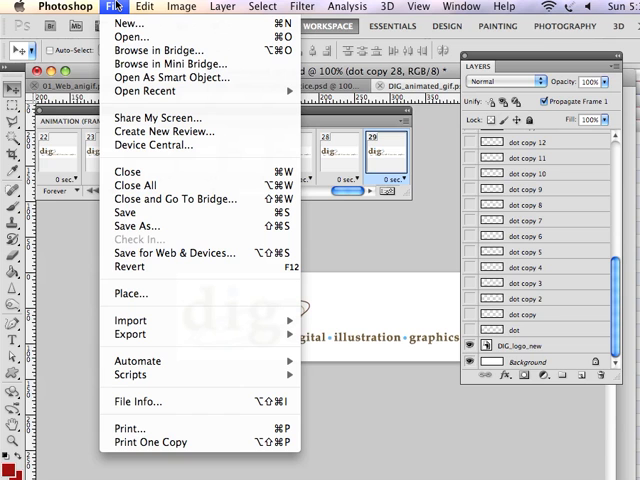
{"action": "mouse_move", "coordinate": [175, 252]}
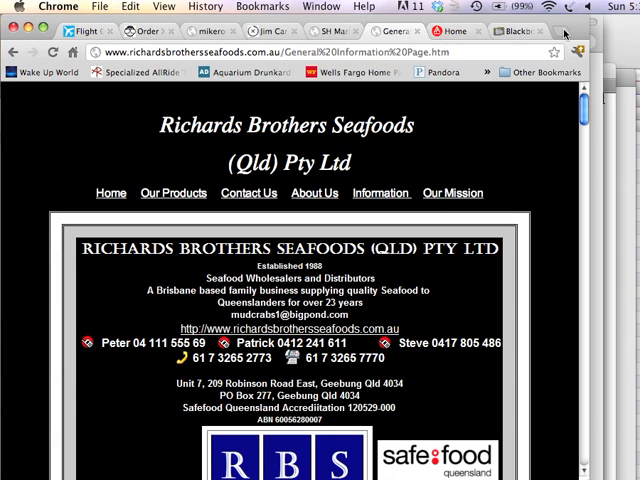
Open DIG_animated_gif.gif from Documents > COCC_CIS125g > module07 in a new Chrome tab.
{"action": "left_click", "coordinate": [565, 35]}
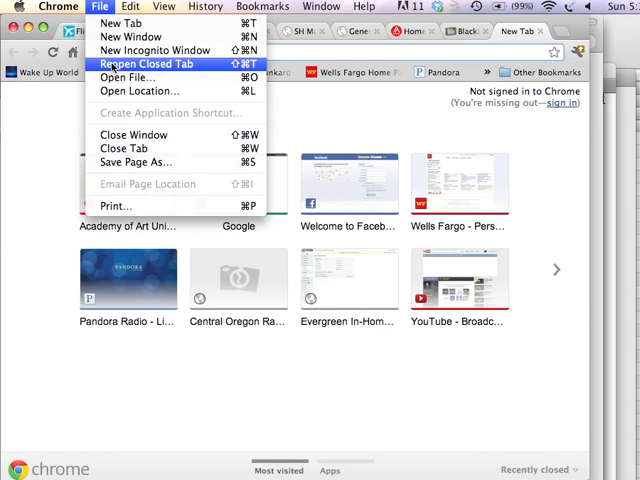
{"action": "left_click", "coordinate": [144, 64]}
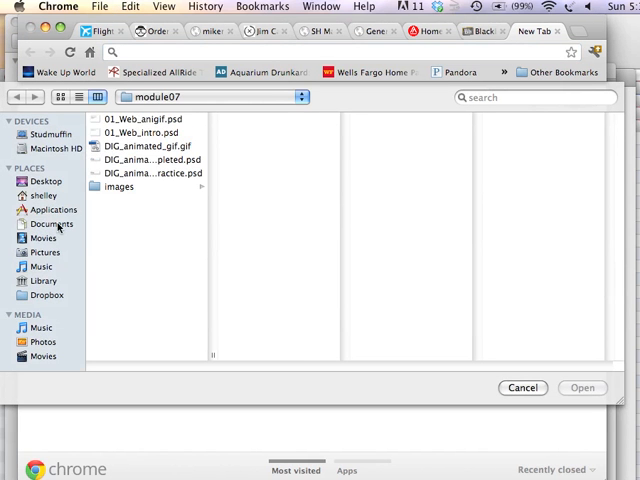
{"action": "left_click", "coordinate": [51, 223]}
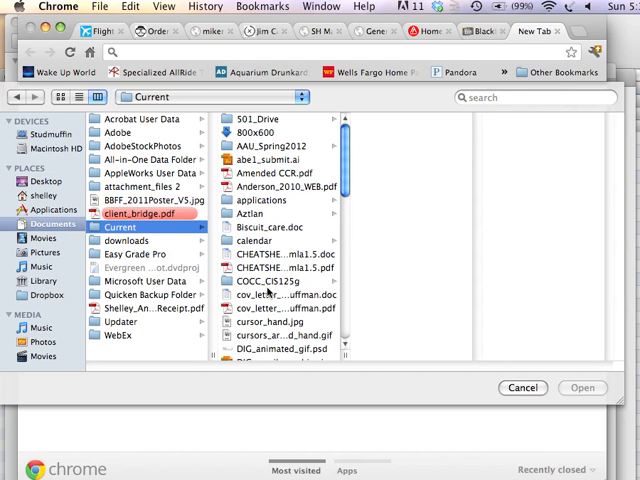
{"action": "left_click", "coordinate": [270, 307]}
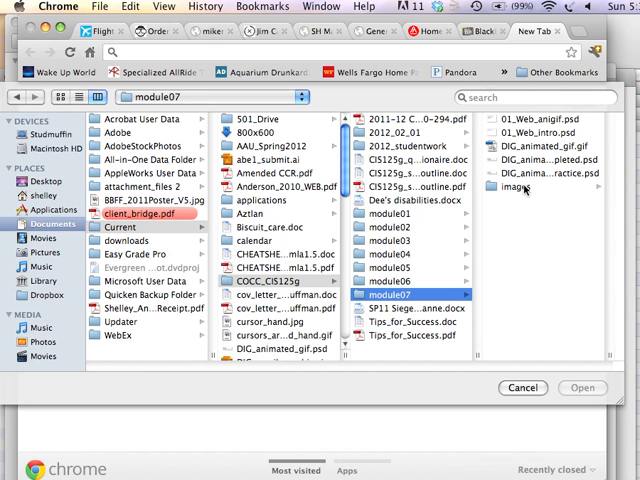
{"action": "left_click", "coordinate": [428, 142]}
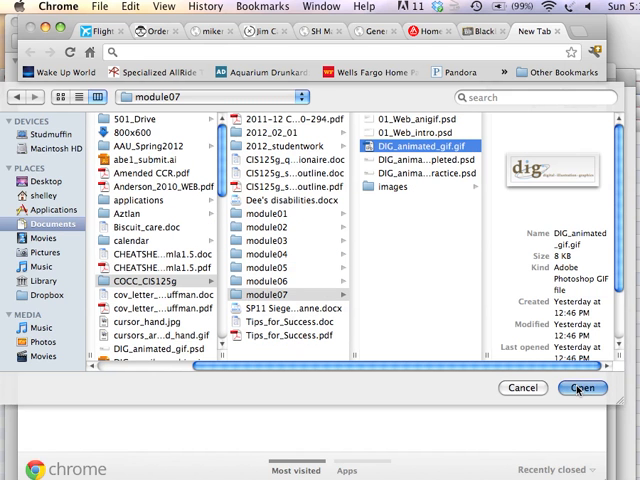
{"action": "left_click", "coordinate": [582, 390]}
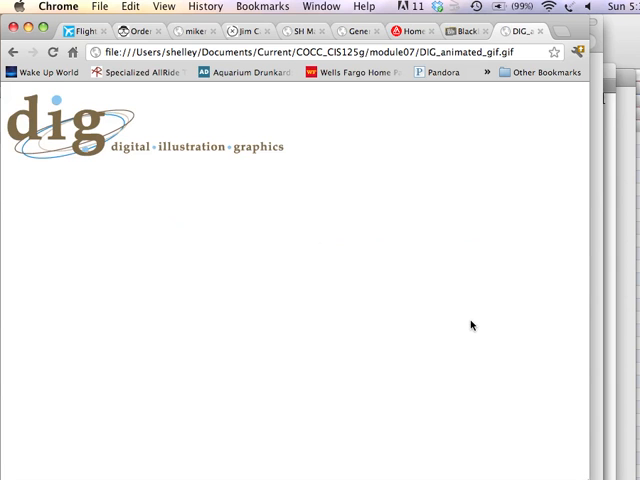